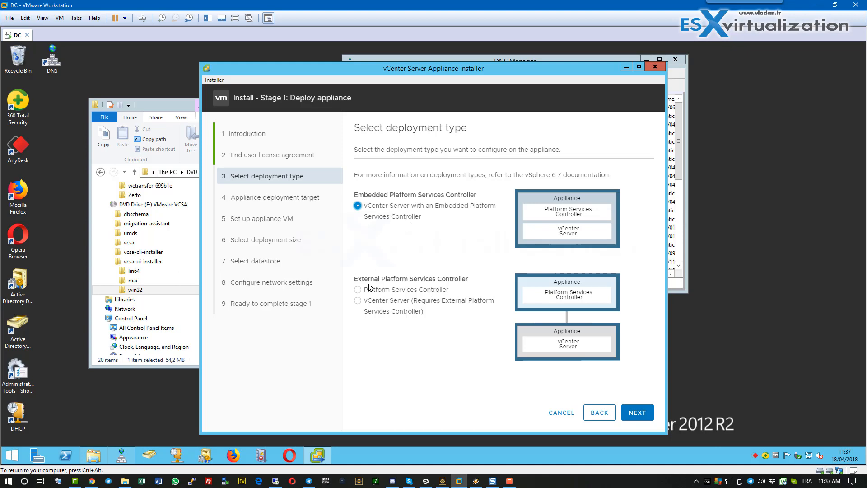
# Continue with the embedded PSC type and enter ESXi host 10.10.5.13 with root credentials
pyautogui.click(638, 412)
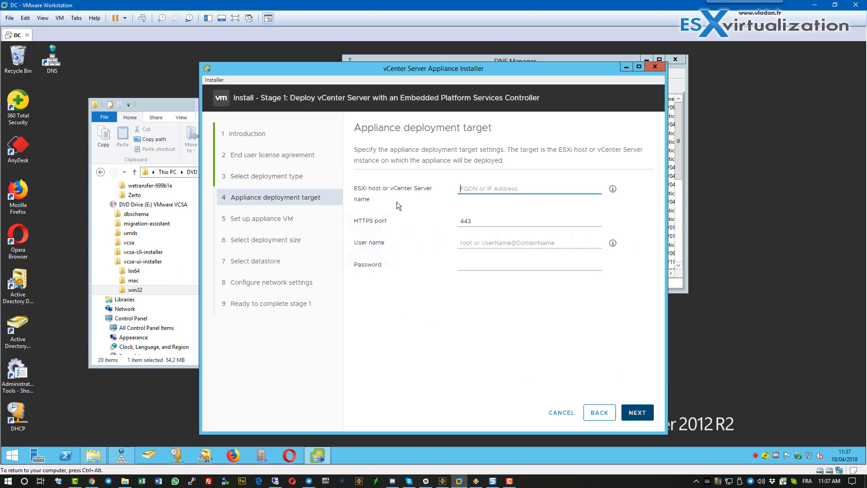
pyautogui.click(530, 188)
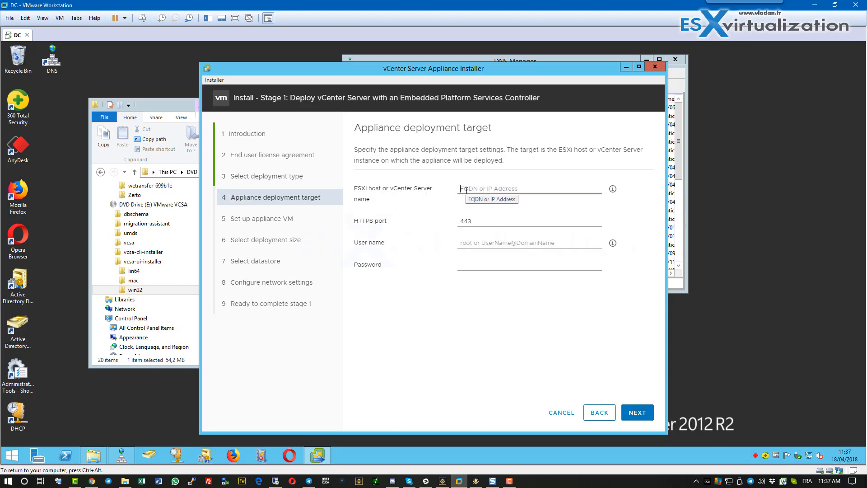
pyautogui.write('10.10.5.13')
pyautogui.click(530, 242)
pyautogui.write('root')
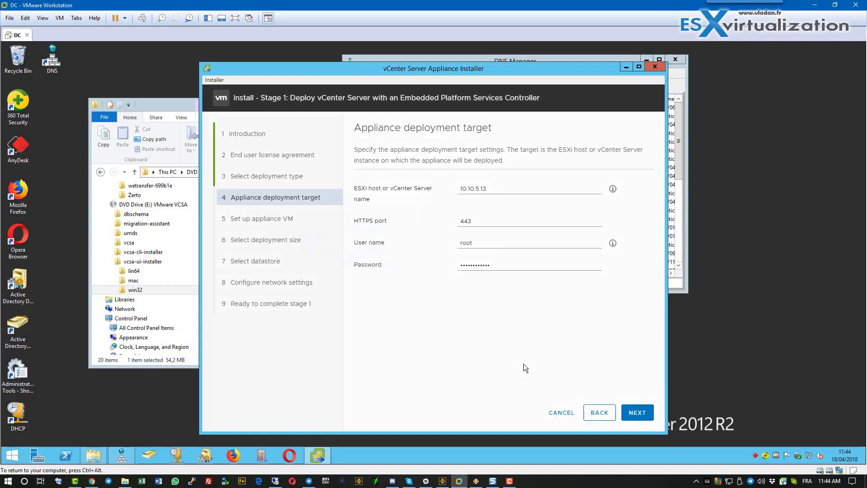
# Name the appliance VM vcsa67 with a root password and keep the Tiny deployment size
pyautogui.click(637, 412)
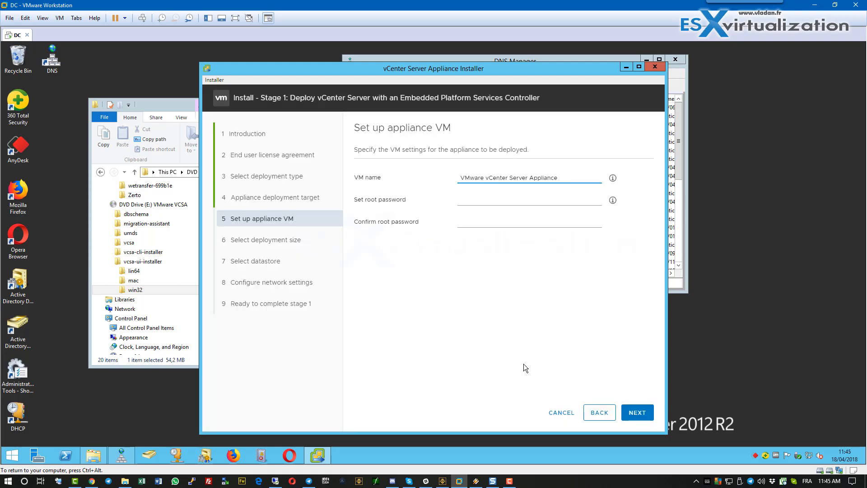
pyautogui.write('vcsa67')
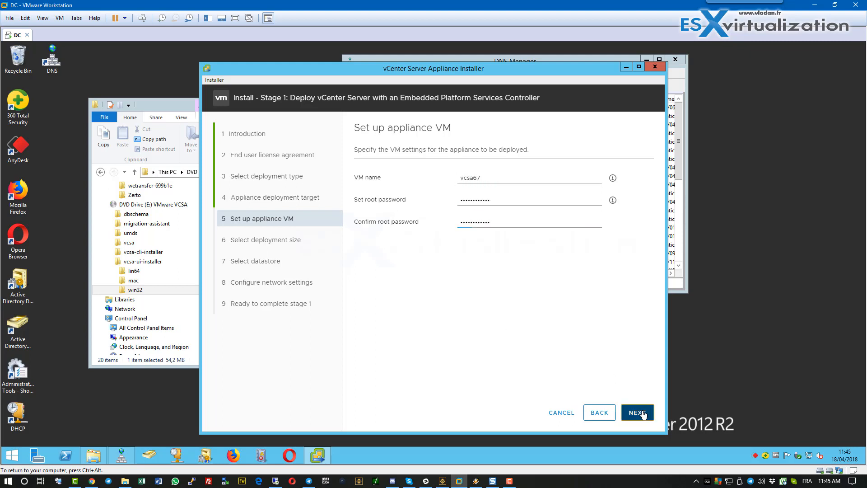
pyautogui.click(637, 412)
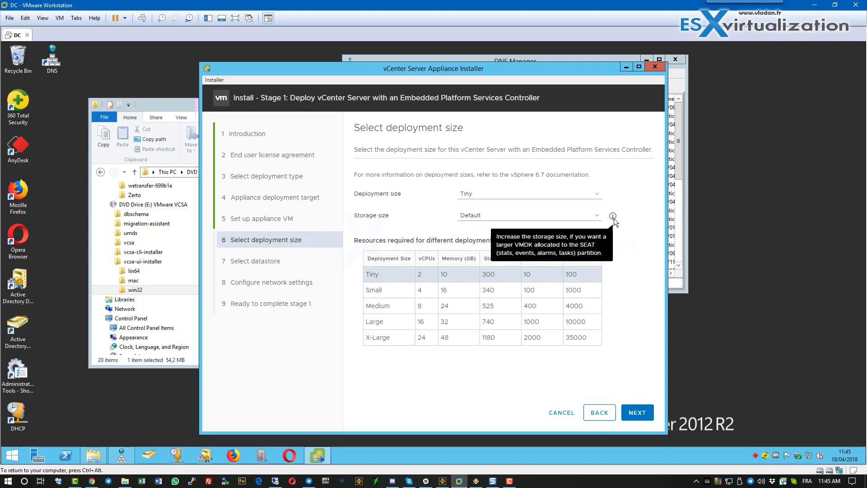
pyautogui.click(637, 412)
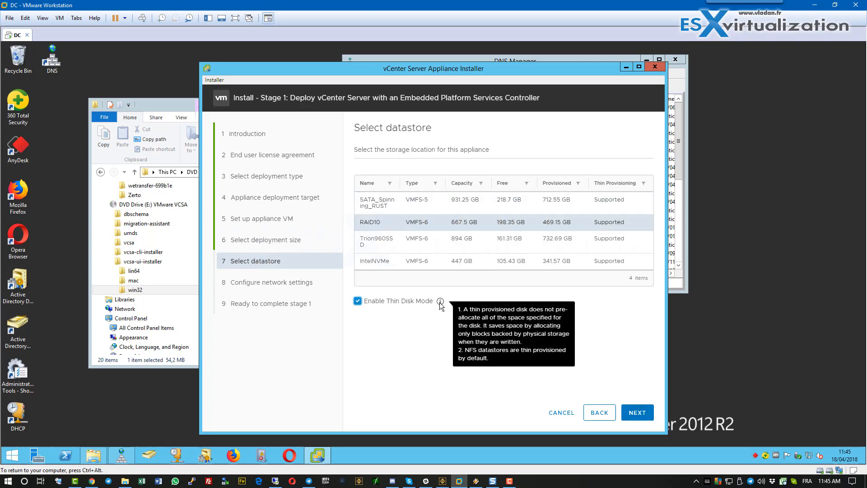
# Accept RAID10 and set FQDN vcsa67.lab.local, IP 10.10.7.33/24, gateway 10.10.7.1, DNS 10.10.7.7
pyautogui.click(638, 412)
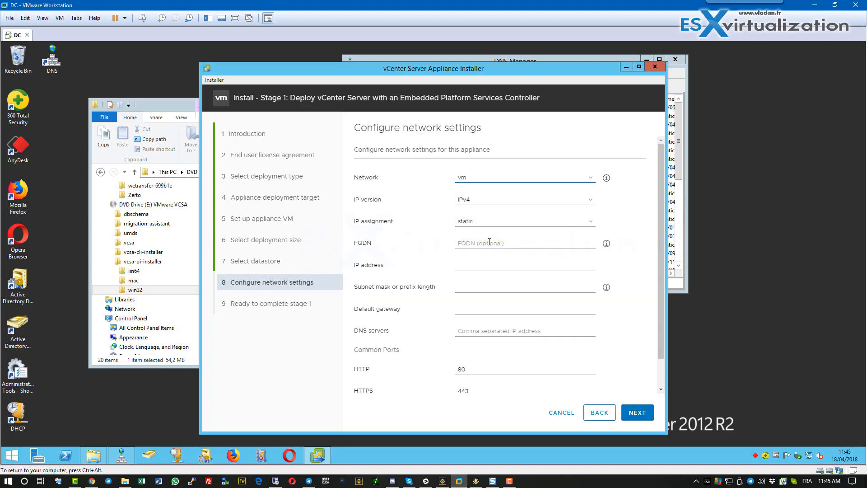
pyautogui.write('vcsa67.lab.local')
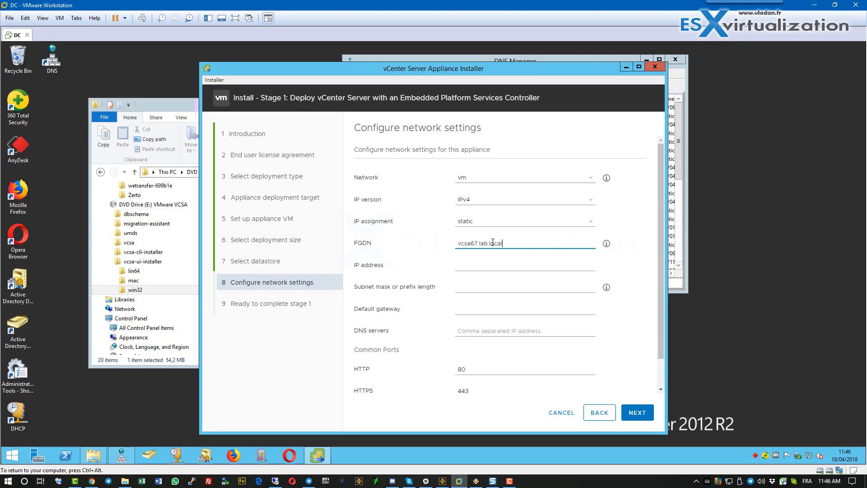
pyautogui.write('10.10.7.33')
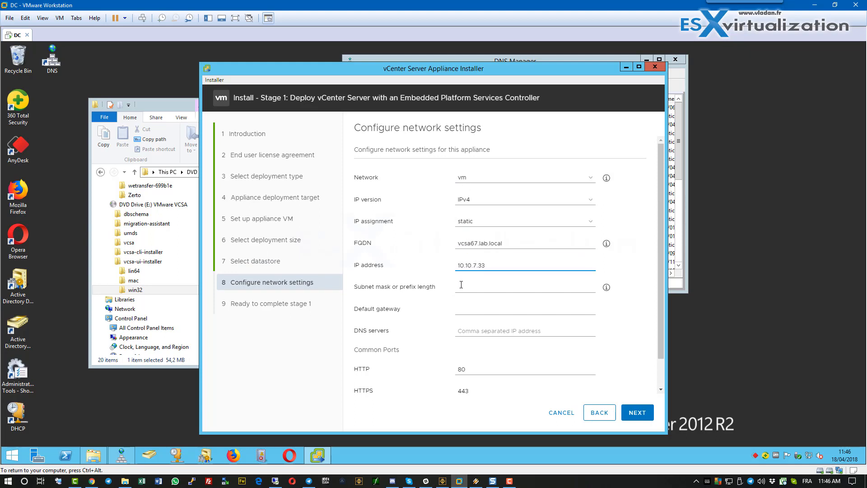
pyautogui.write('10.10.7.')
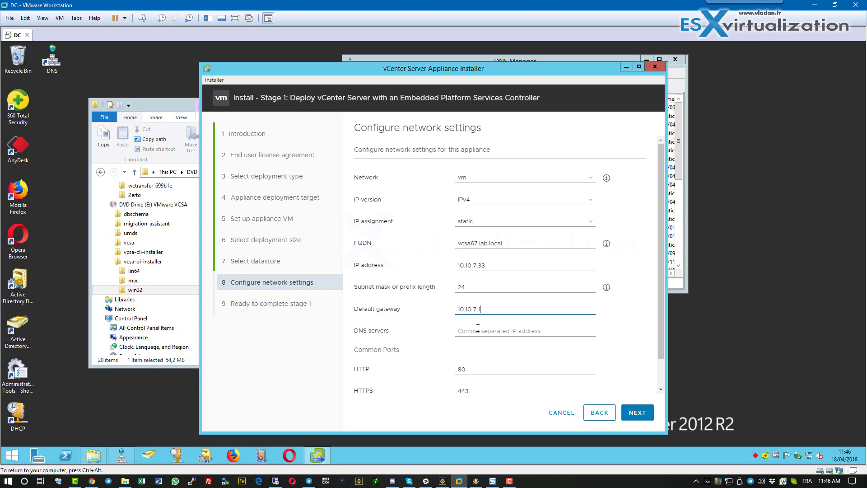
pyautogui.write('10.10.7.7')
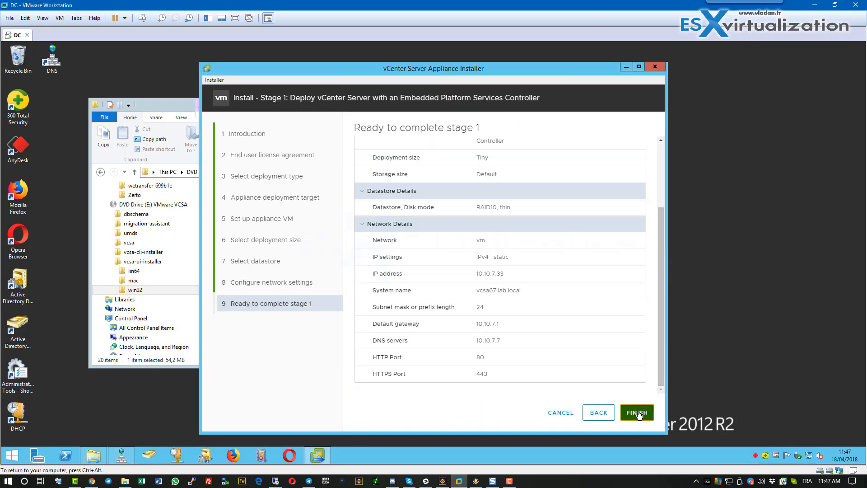
# Finish to deploy stage 1, then continue from the success dialog into stage 2
pyautogui.click(637, 412)
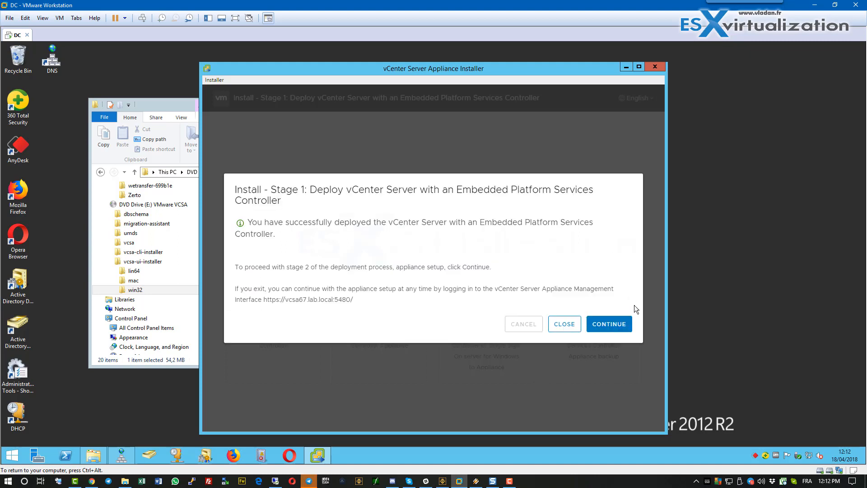
pyautogui.click(608, 323)
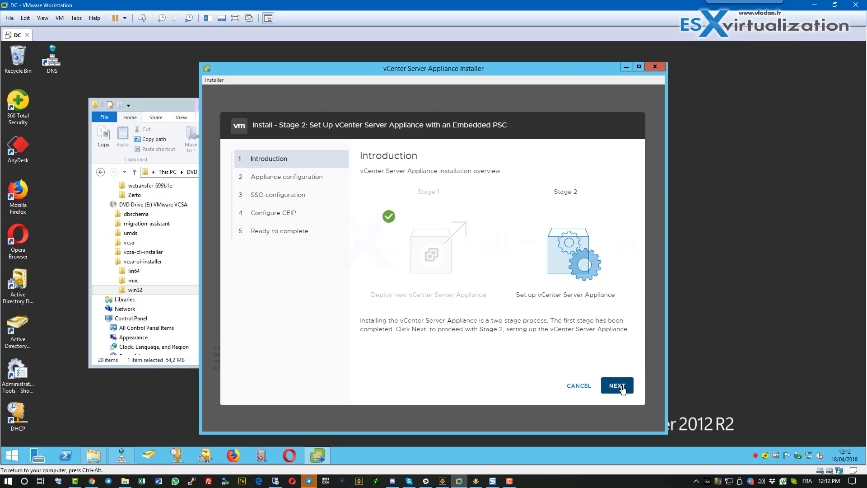
# Proceed past the introduction keeping ESXi host time sync and SSH disabled
pyautogui.click(616, 385)
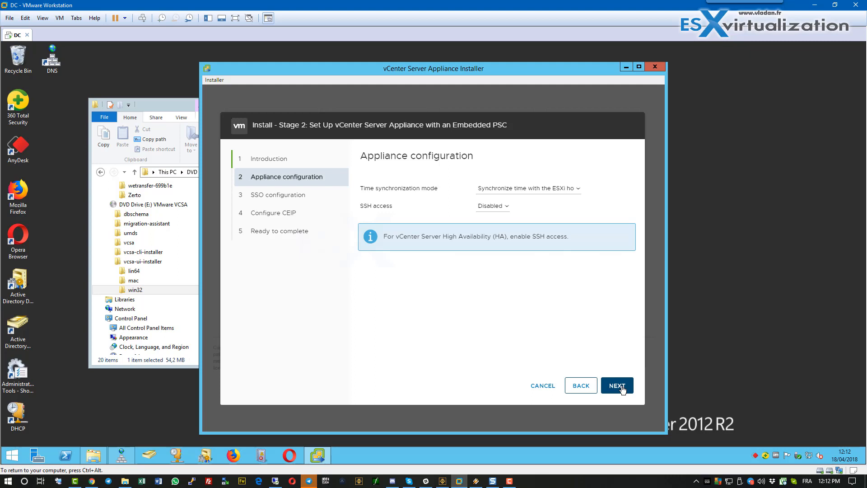
pyautogui.moveTo(520, 210)
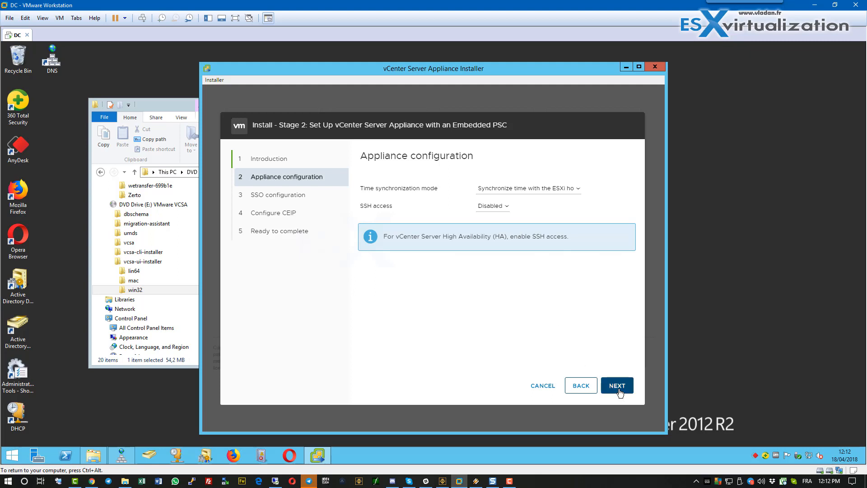
pyautogui.click(617, 385)
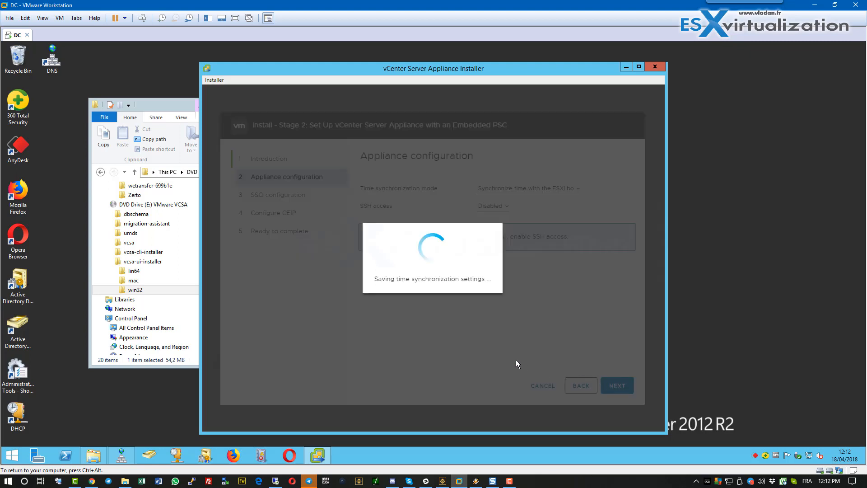
pyautogui.click(617, 385)
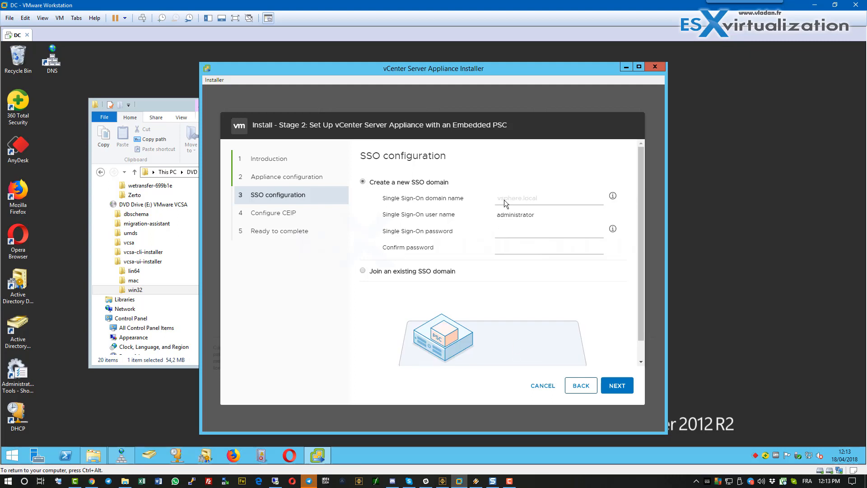
# Create new SSO domain vsphere.lab with the administrator password entered and confirmed
pyautogui.write('vsphere.')
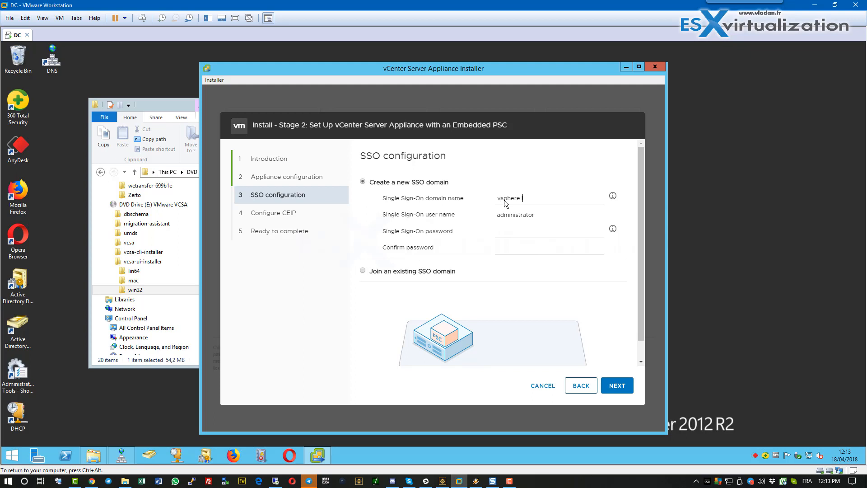
pyautogui.write('lab')
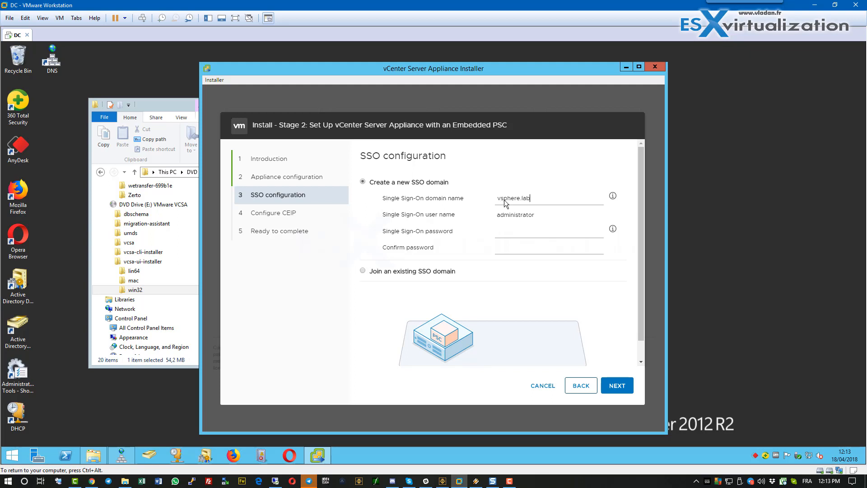
pyautogui.click(549, 231)
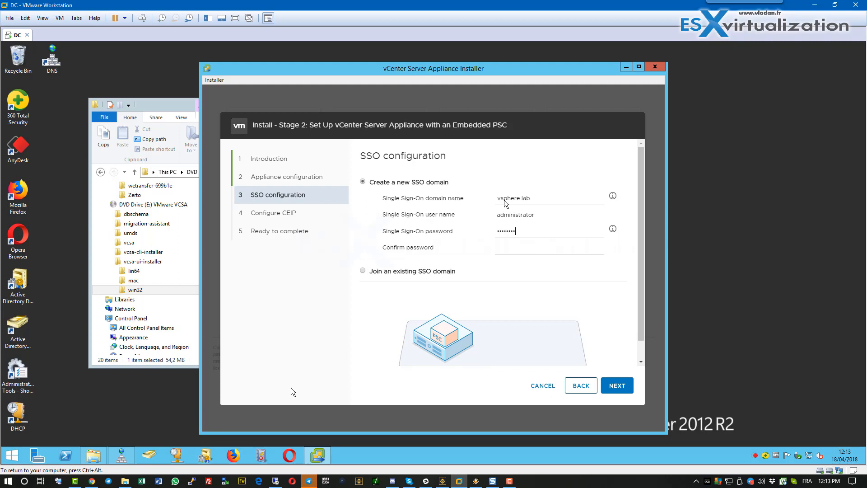
pyautogui.click(516, 247)
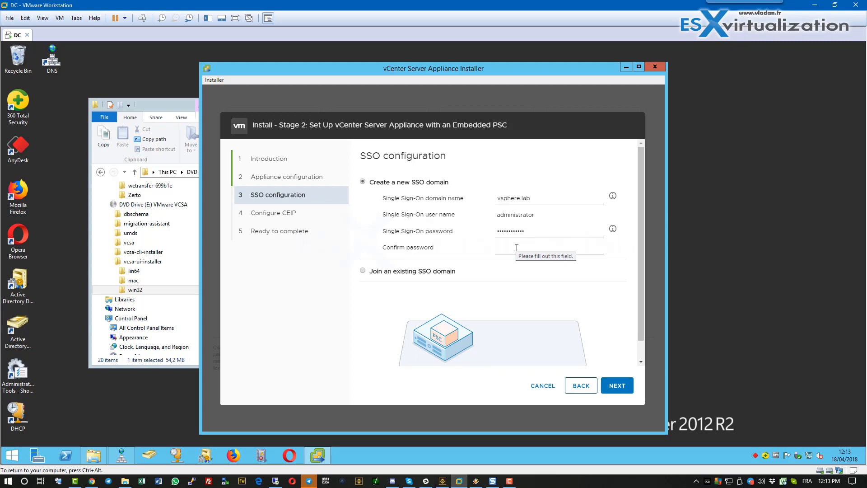
pyautogui.click(516, 247)
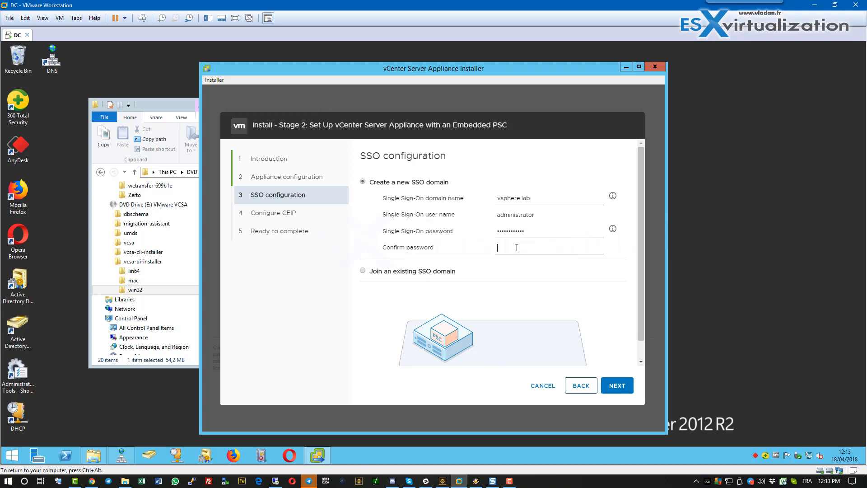
pyautogui.write('••••')
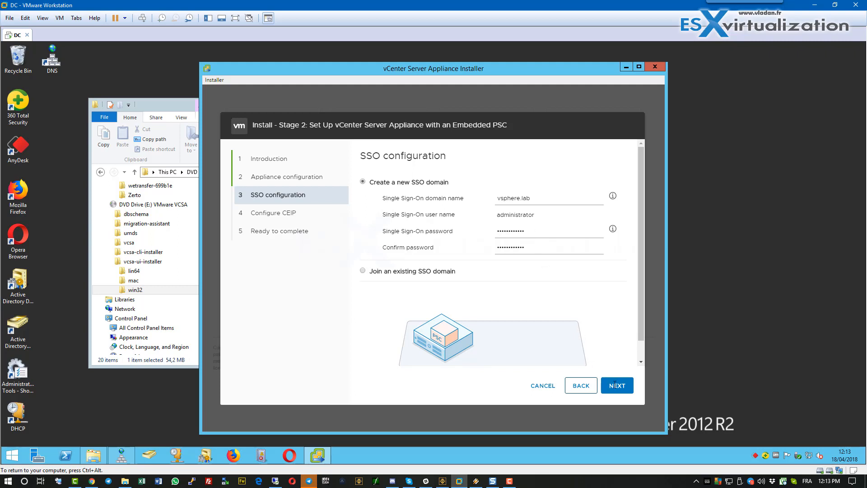
pyautogui.click(616, 385)
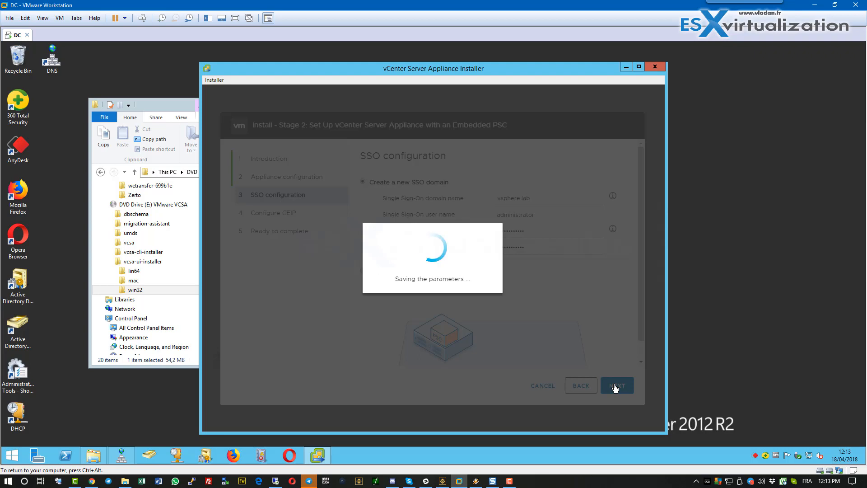
# Keep 'Join the VMware CEIP' checked and advance to the Ready to complete summary
pyautogui.click(616, 385)
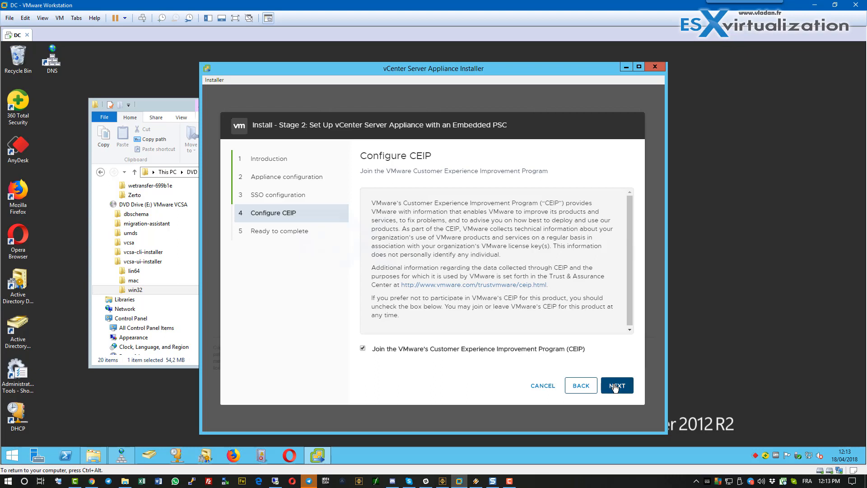
pyautogui.click(617, 384)
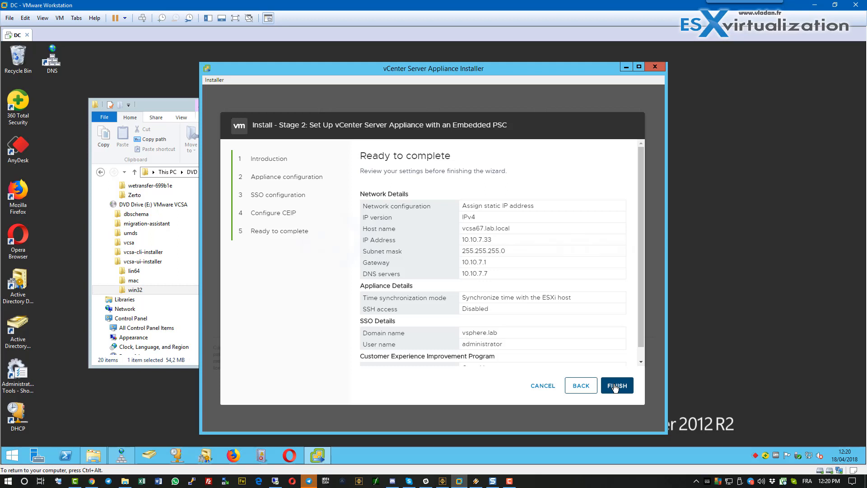
pyautogui.moveTo(624, 403)
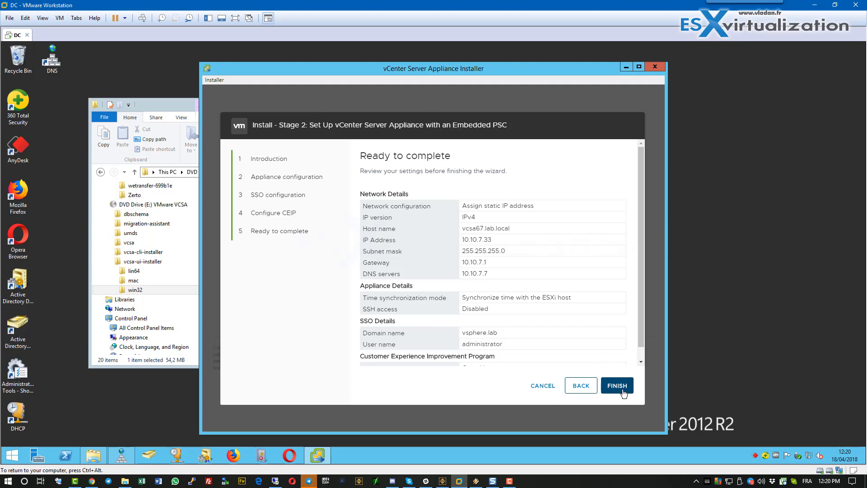
# Finish the stage 2 wizard and acknowledge the cannot-pause warning to start configuration
pyautogui.click(617, 385)
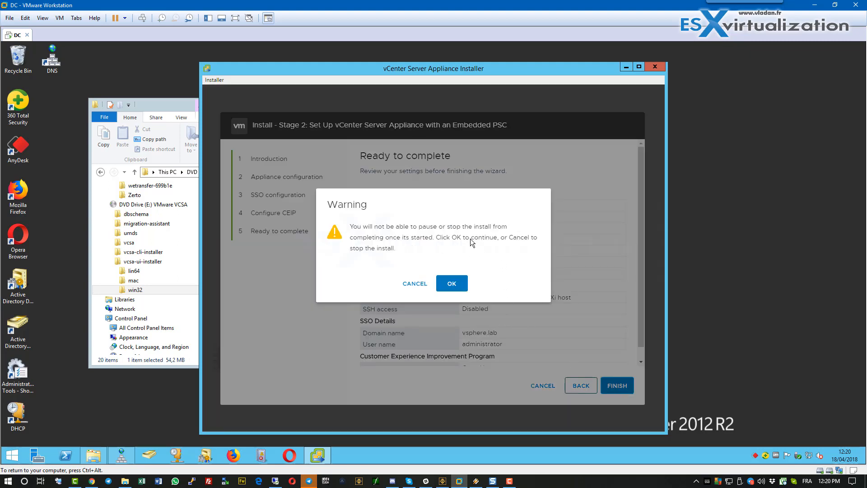
pyautogui.click(452, 283)
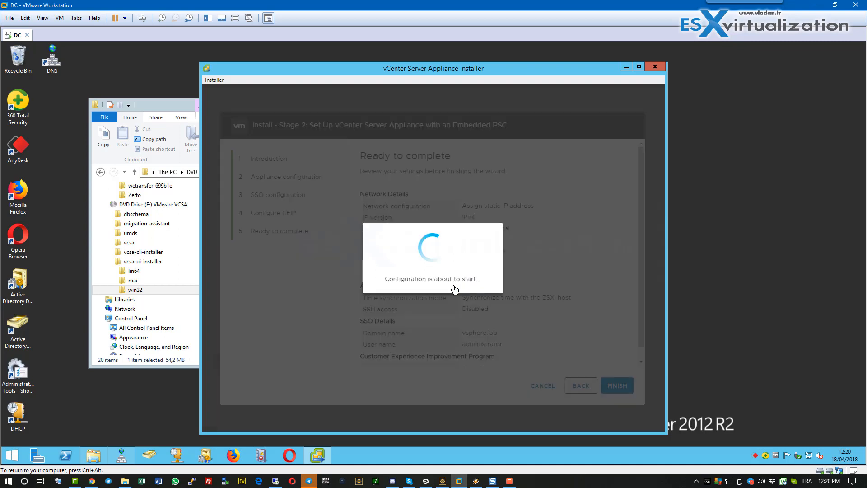